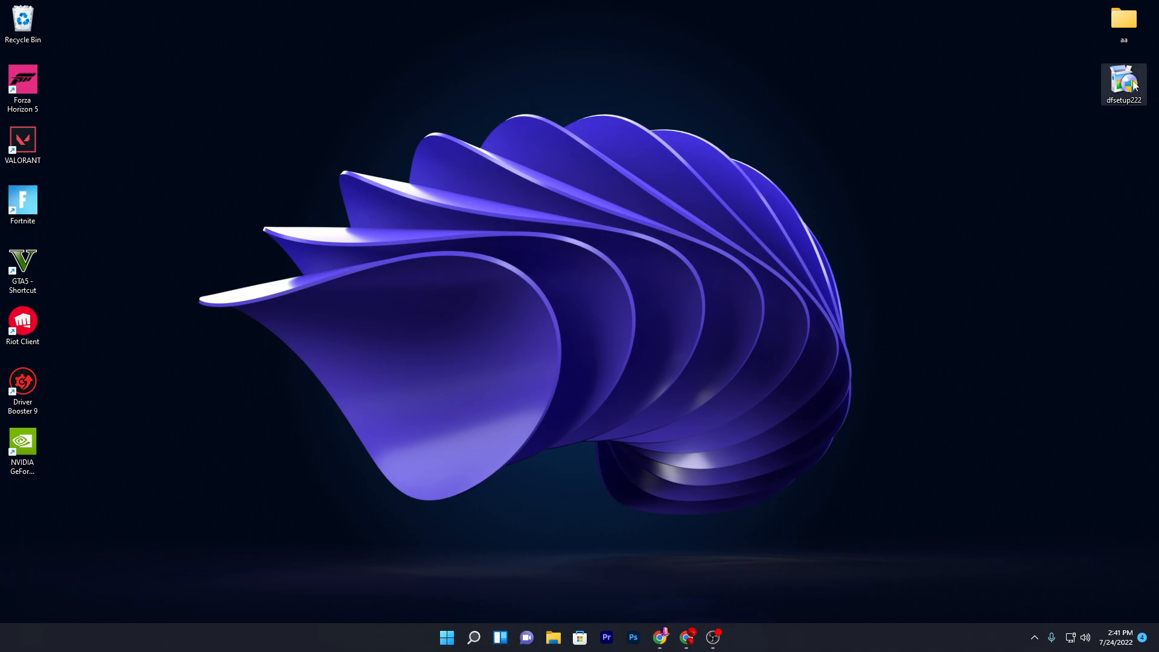
- Move the dfsetup222 installer to the desktop centre and launch the web browser
{"action": "left_click_drag", "start_coordinate": [1124, 83], "coordinate": [573, 143]}
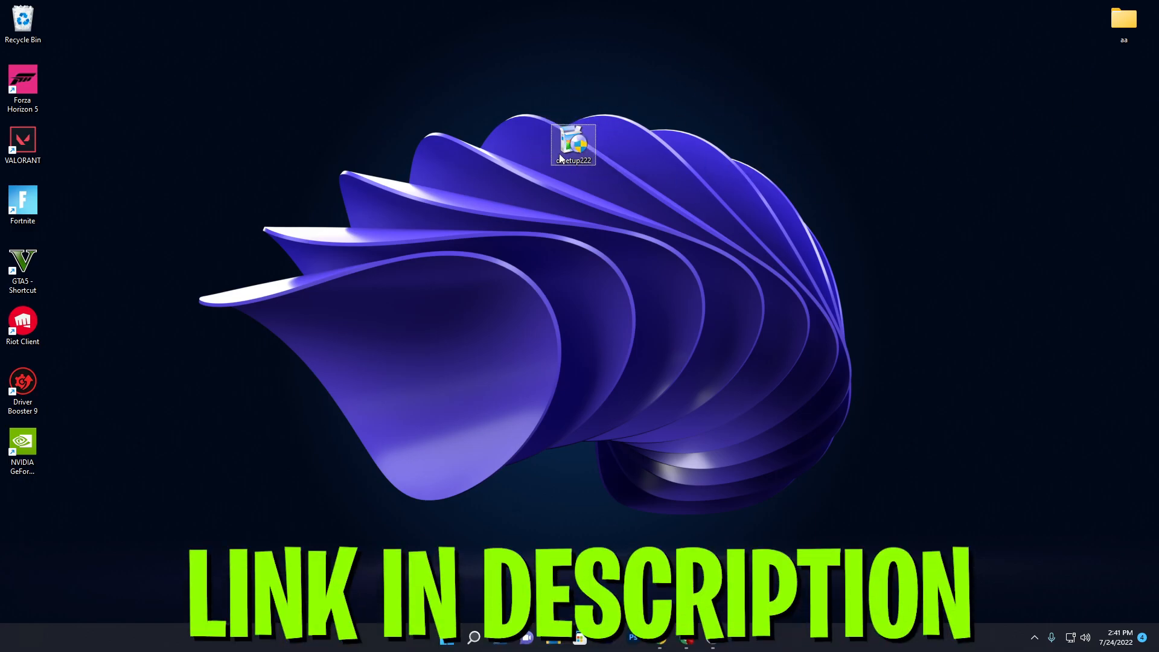
{"action": "left_click", "coordinate": [590, 191]}
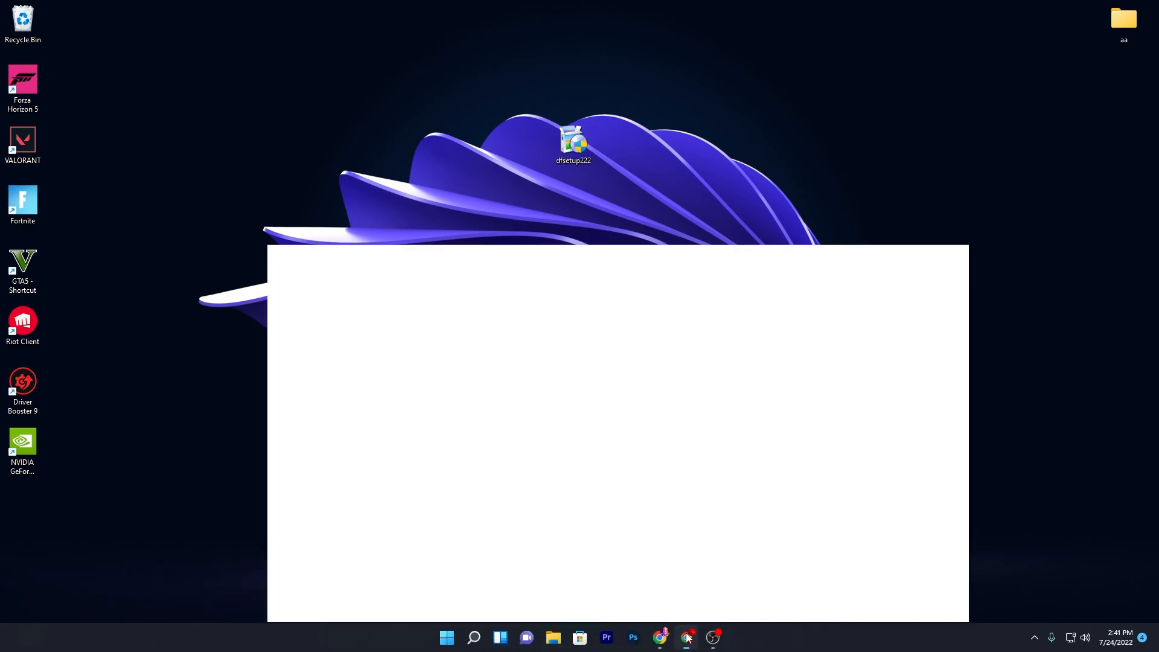
- Download the Defraggler setup from the 'Click to Boost Program For Gaming' post
{"action": "left_click", "coordinate": [662, 636]}
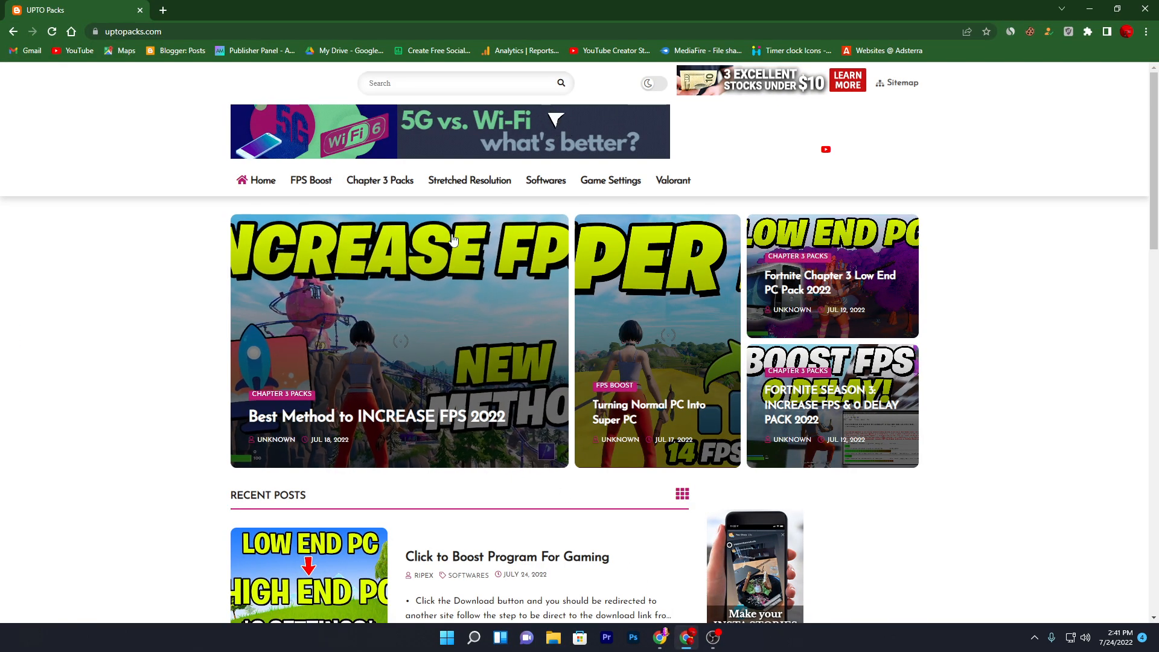
{"action": "scroll", "scroll_direction": "down", "scroll_amount": 3}
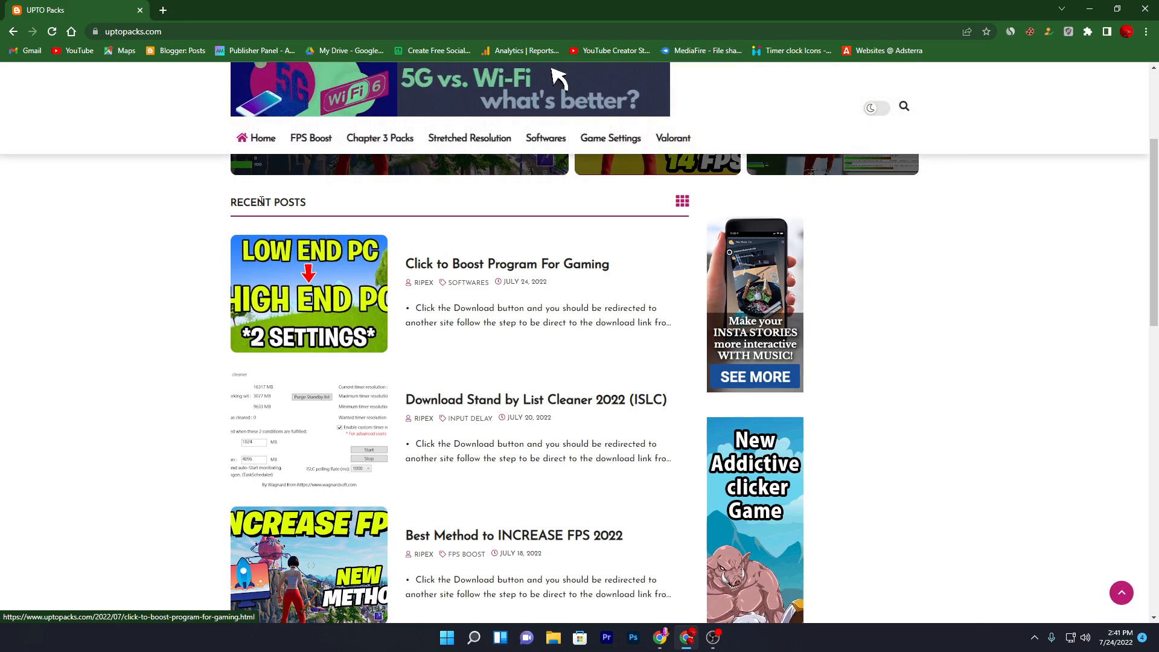
{"action": "mouse_move", "coordinate": [418, 260]}
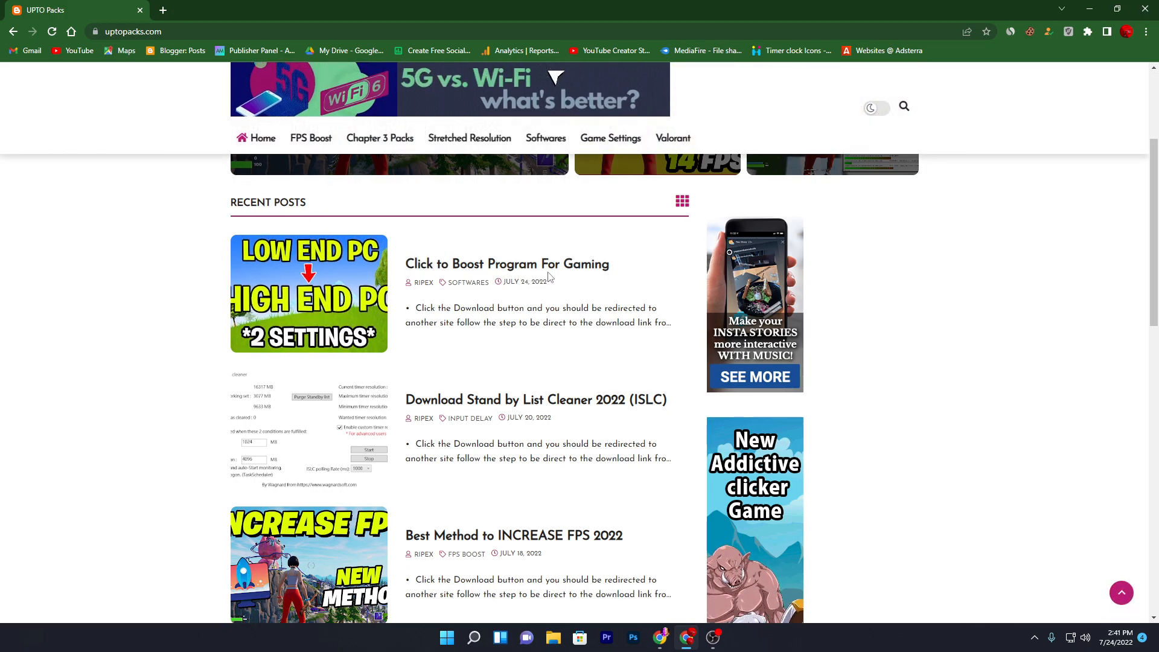
{"action": "scroll", "scroll_direction": "up", "scroll_amount": 3}
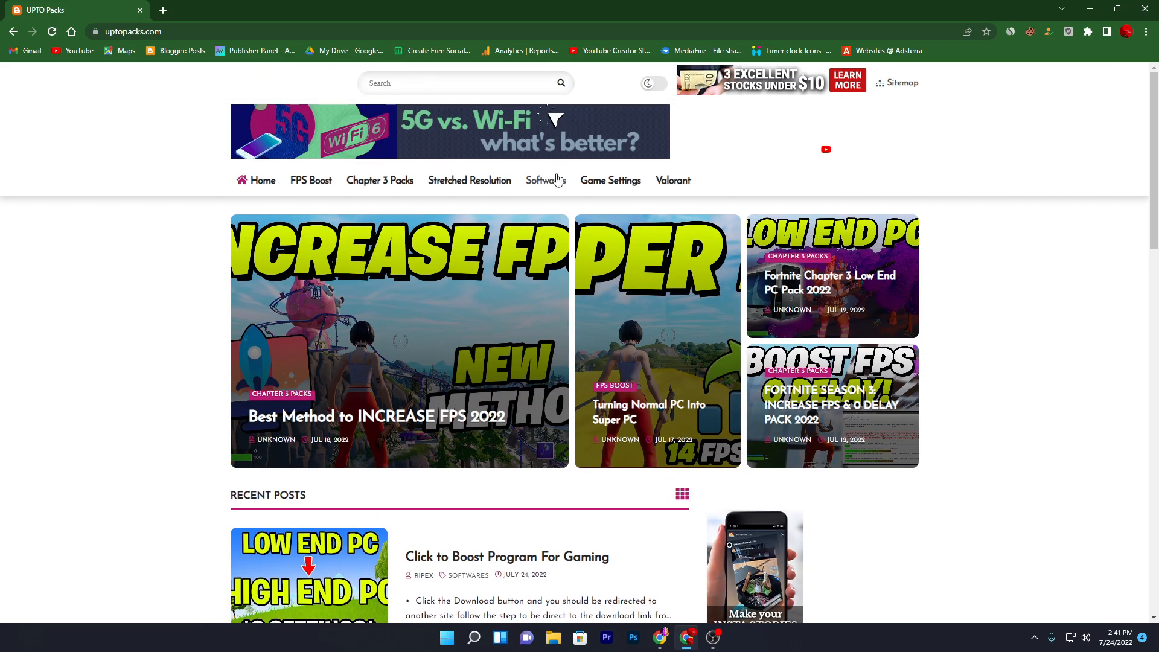
{"action": "mouse_move", "coordinate": [546, 188]}
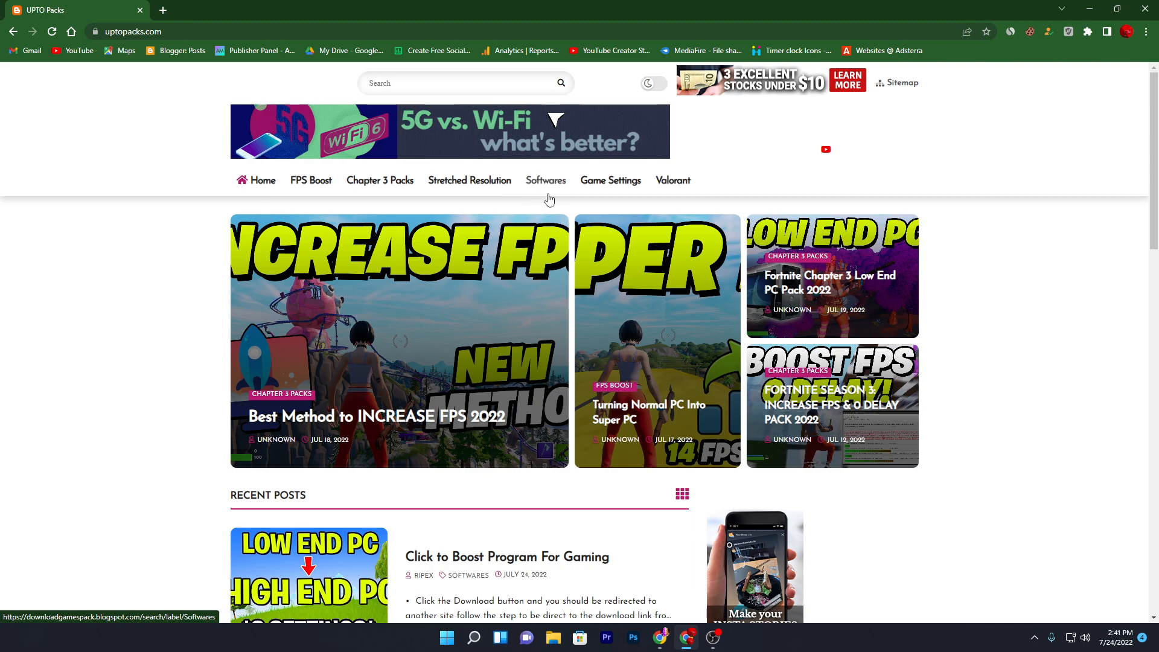
{"action": "scroll", "scroll_direction": "down", "scroll_amount": 3}
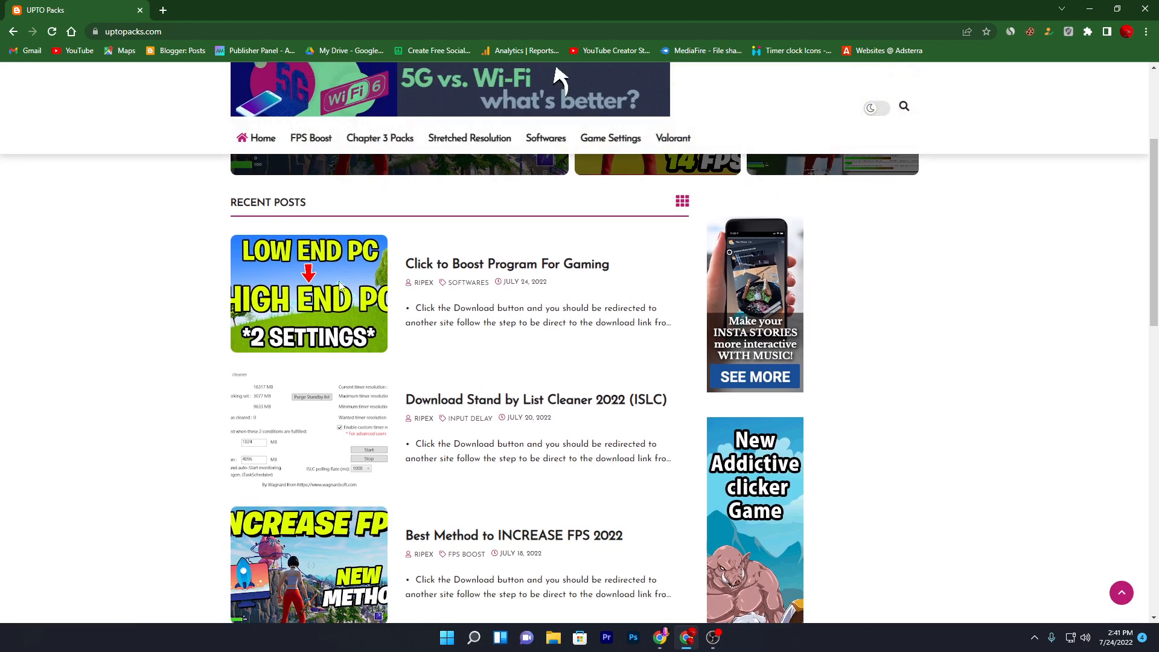
{"action": "left_click", "coordinate": [308, 293]}
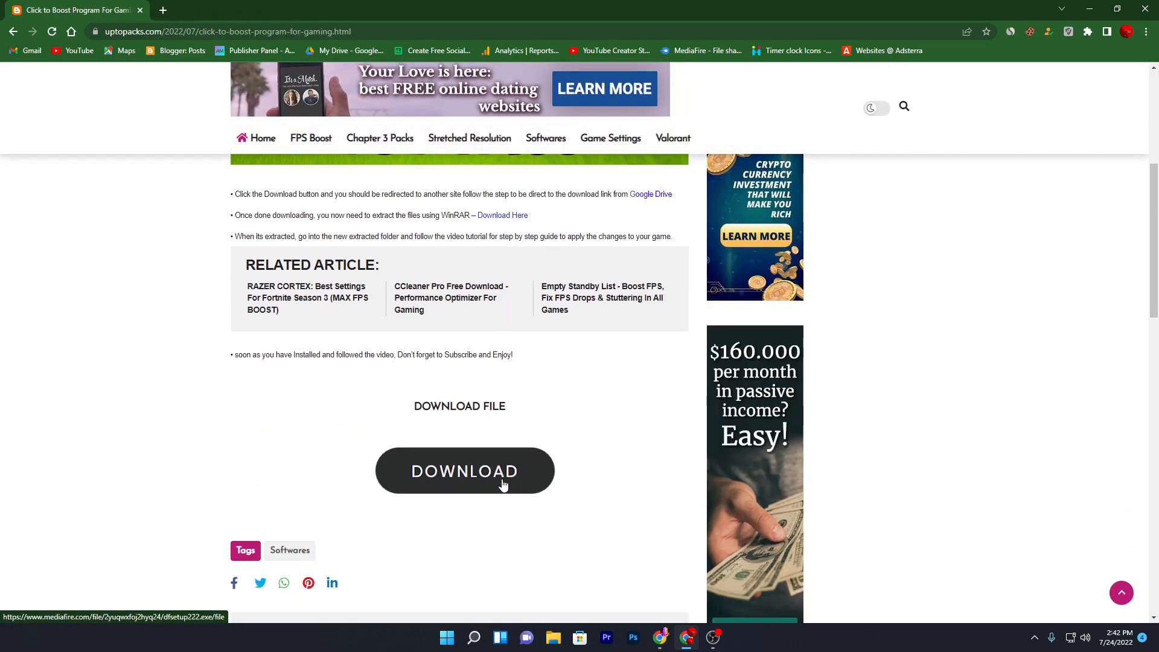
{"action": "left_click", "coordinate": [464, 471]}
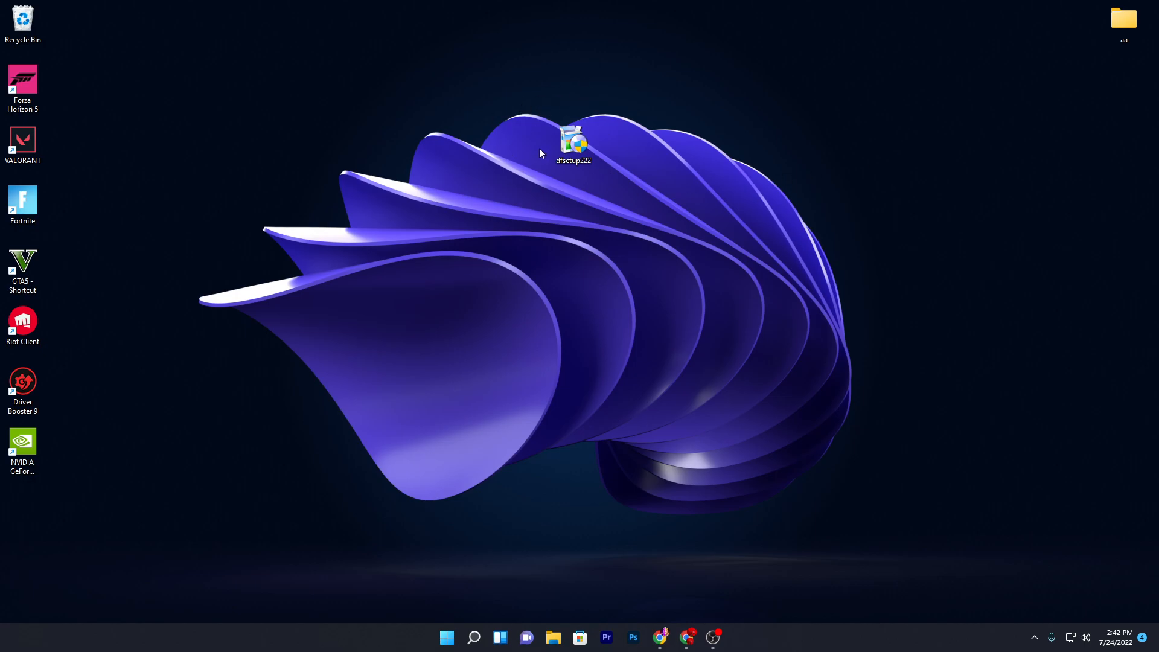
- Launch the dfsetup222 installer and allow it in the UAC prompt
{"action": "double_click", "coordinate": [573, 139]}
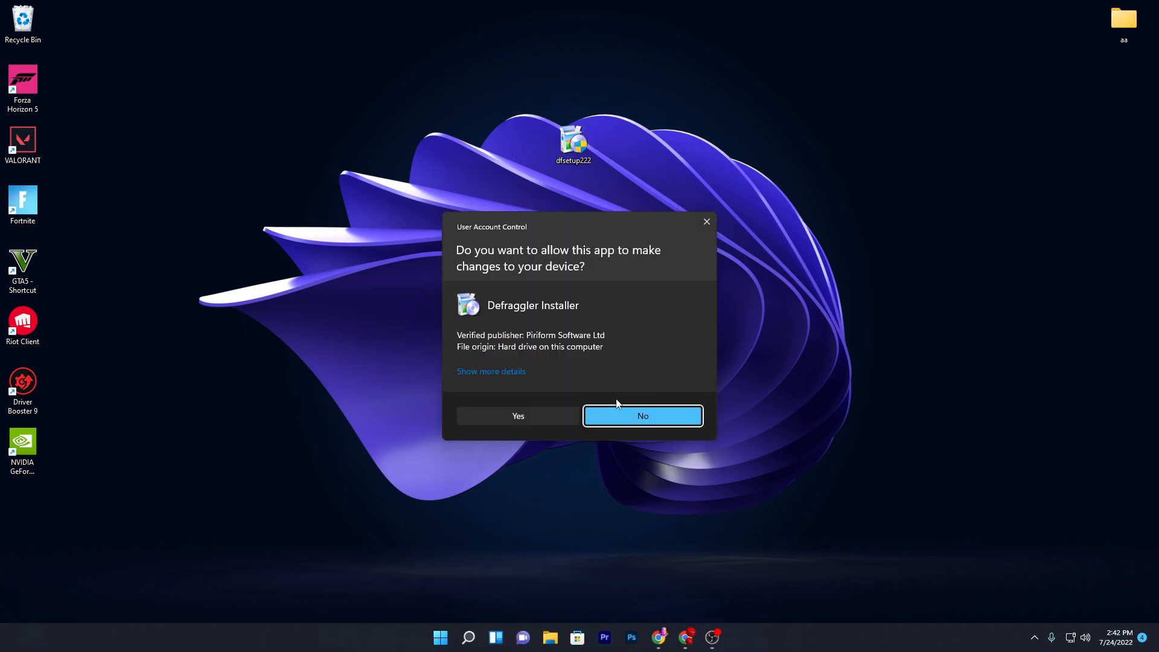
{"action": "left_click", "coordinate": [642, 416]}
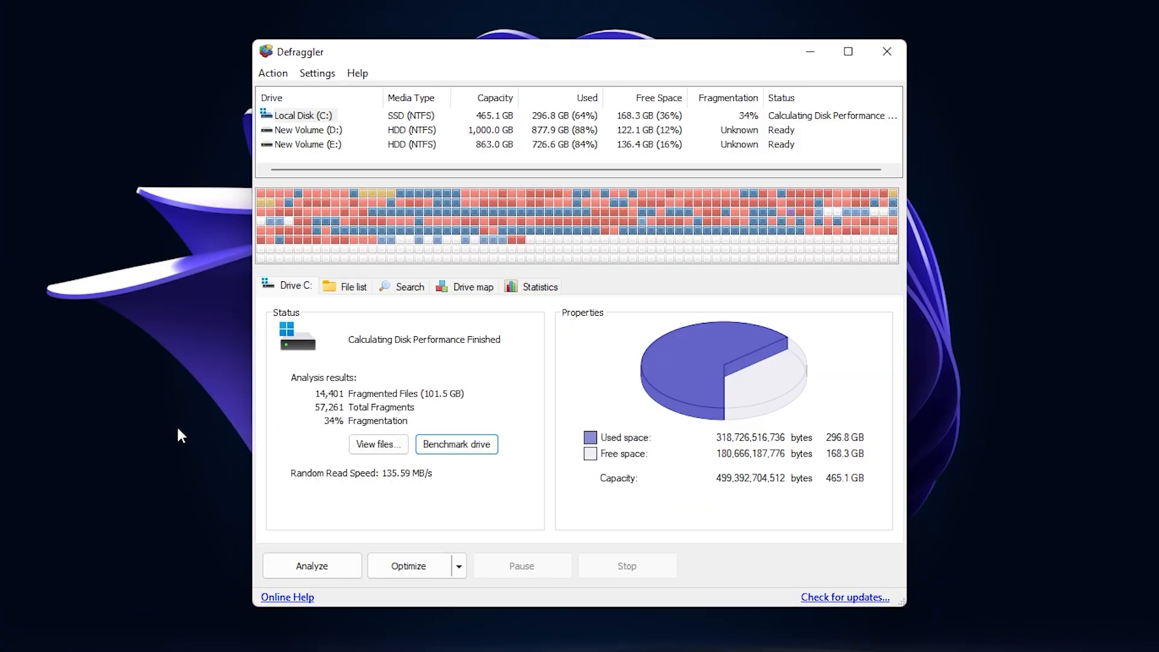
{"action": "mouse_move", "coordinate": [104, 360]}
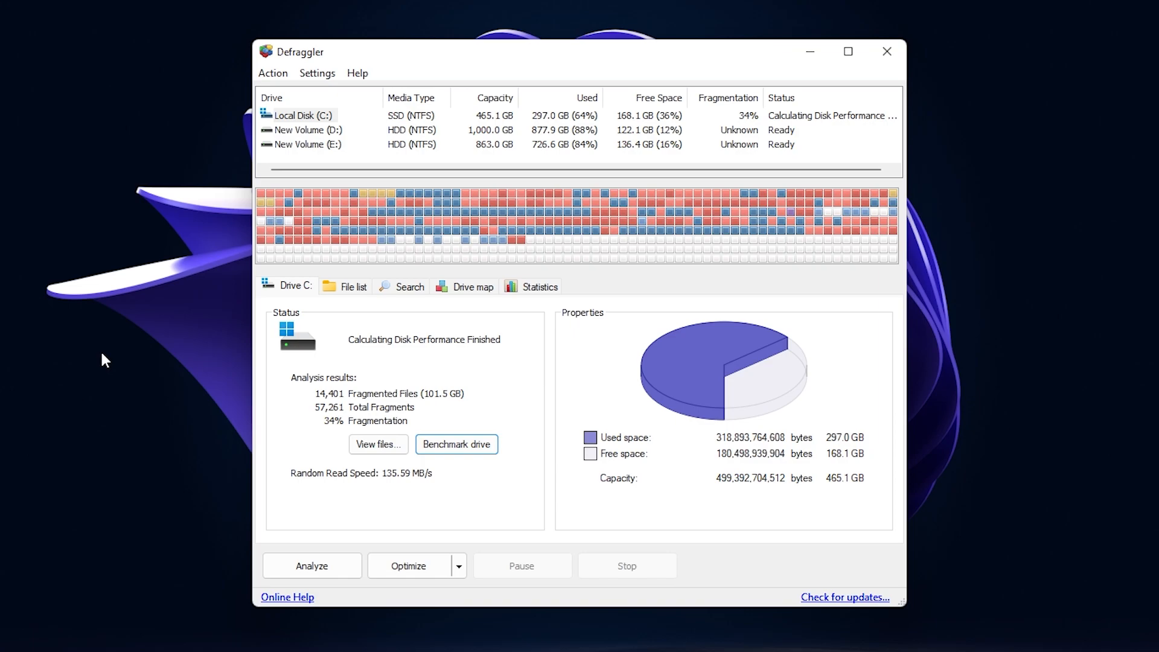
- Start an Optimize run on the Local Disk (C:) drive
{"action": "left_click", "coordinate": [302, 115]}
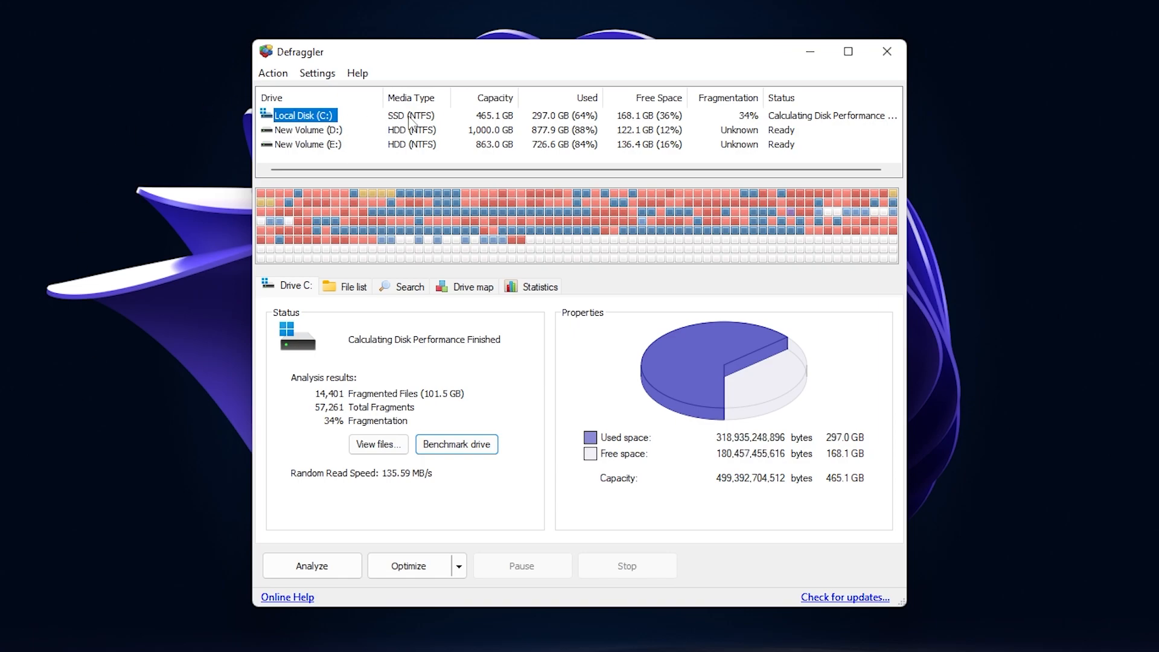
{"action": "mouse_move", "coordinate": [440, 123]}
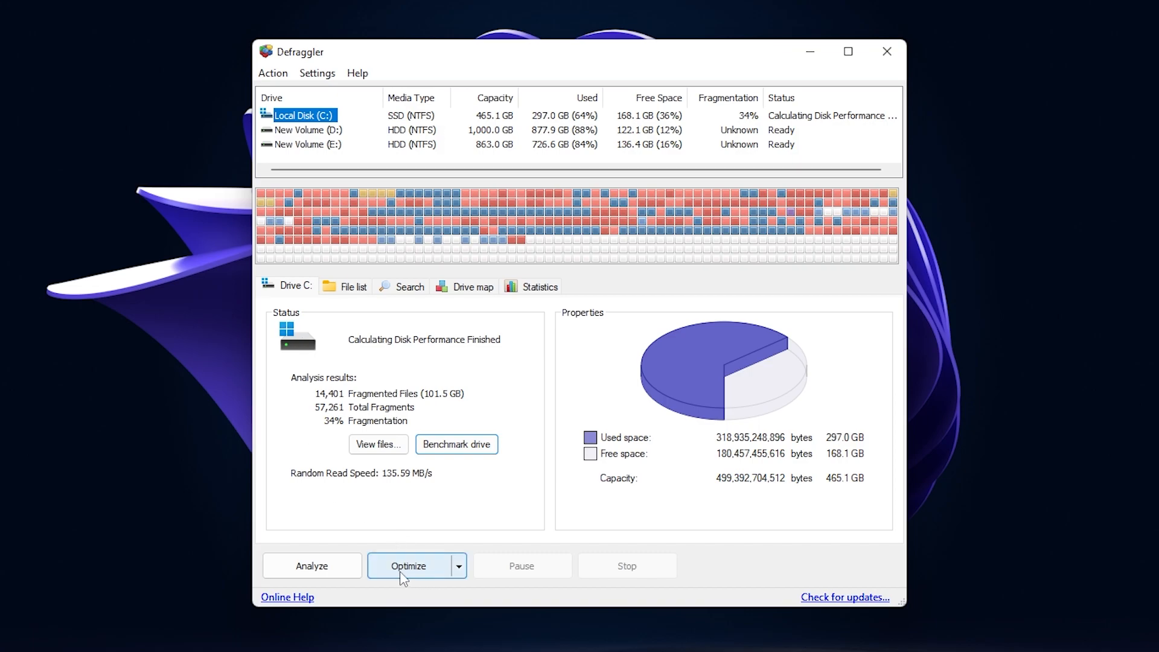
{"action": "left_click", "coordinate": [407, 566]}
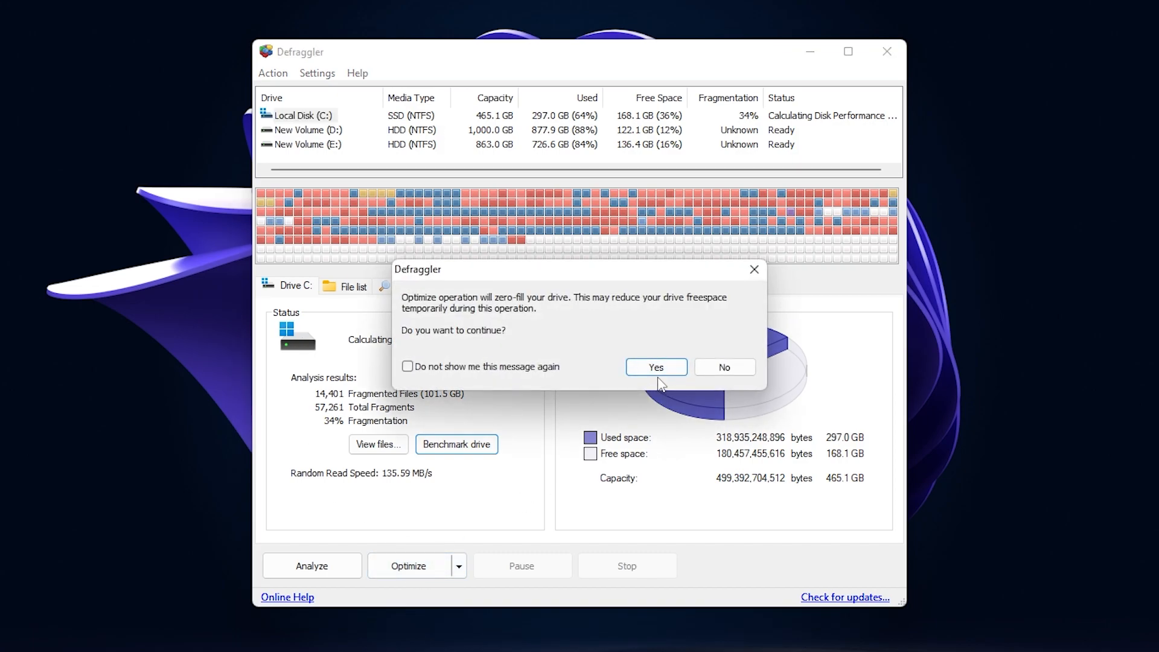
{"action": "mouse_move", "coordinate": [439, 314]}
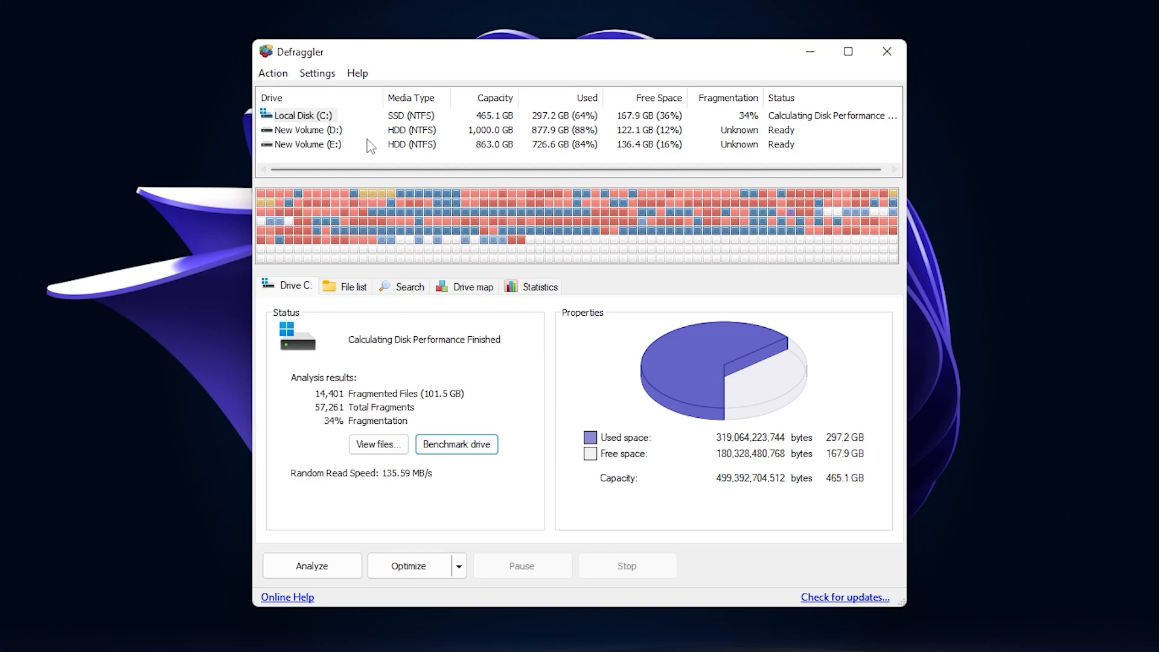
- Check the New Volume (D:) drive's details in the drive list
{"action": "left_click", "coordinate": [303, 130]}
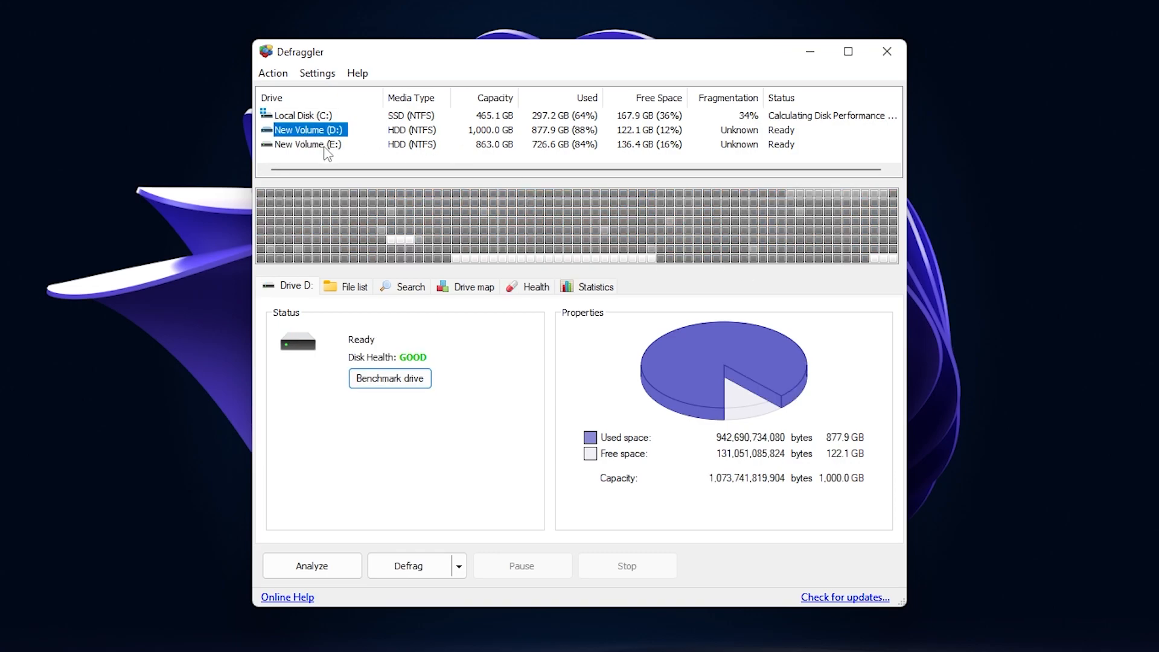
{"action": "left_click", "coordinate": [304, 144]}
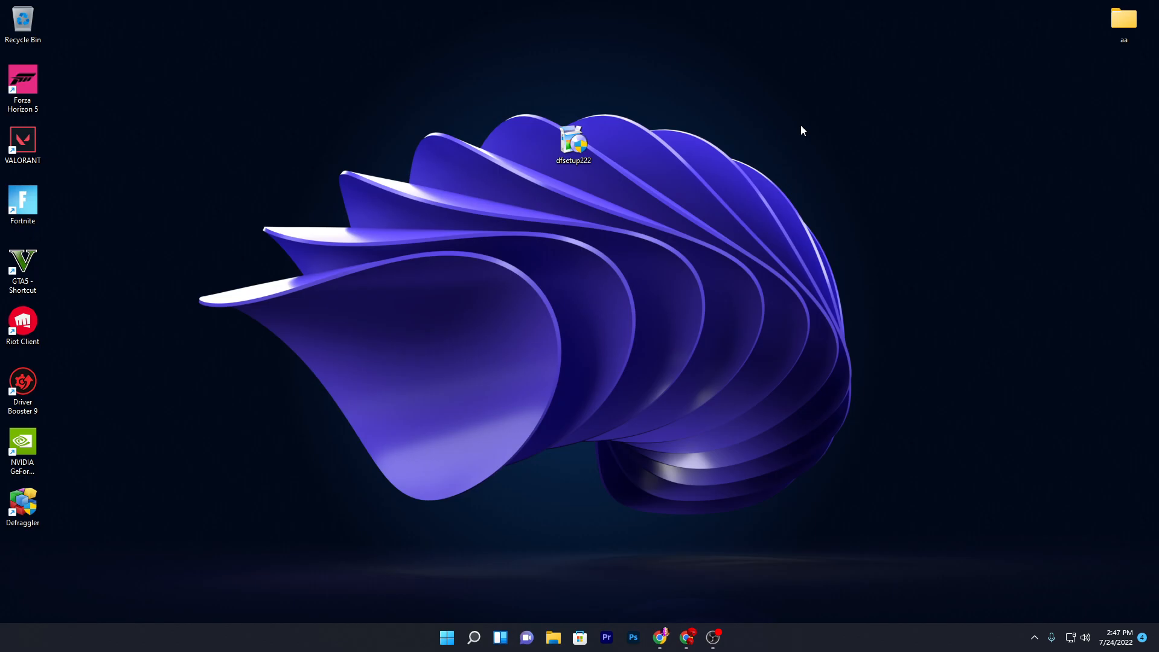
{"action": "mouse_move", "coordinate": [592, 392]}
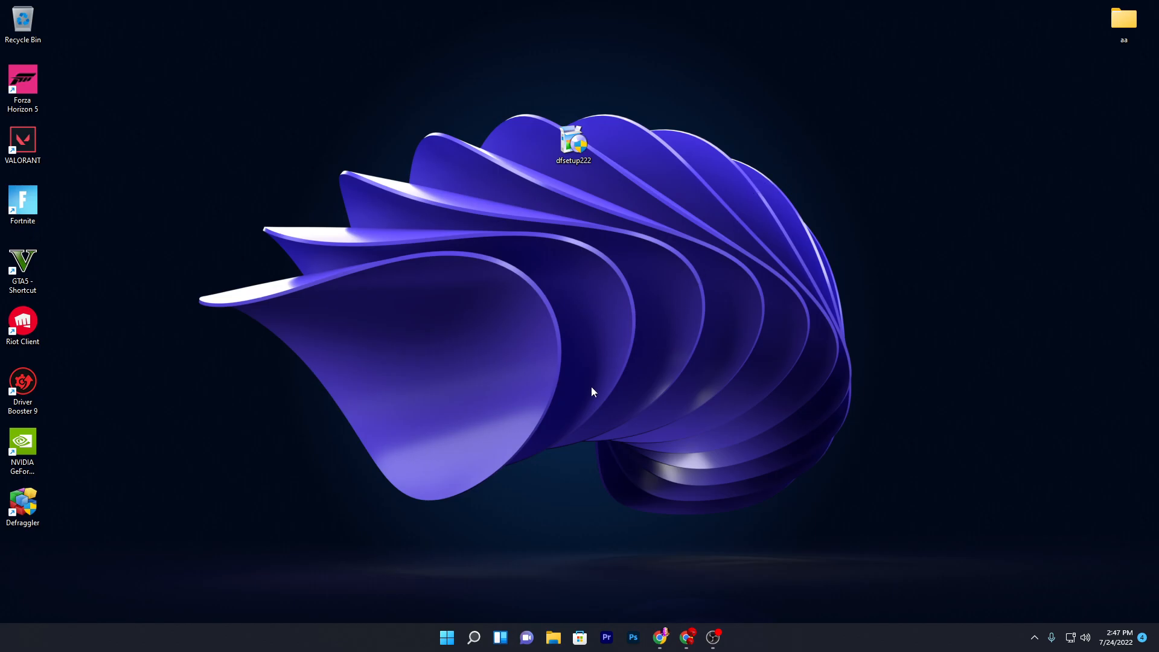
- Search Windows for 'grap' to surface Graphics settings
{"action": "left_click", "coordinate": [474, 637]}
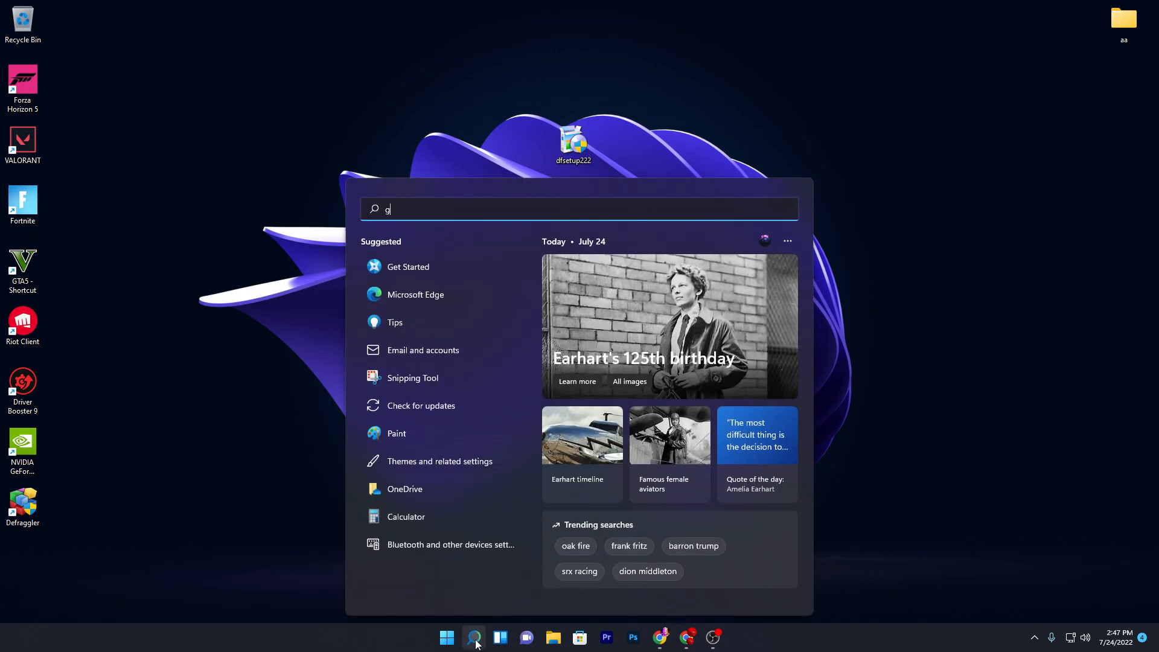
{"action": "type", "text": "rap"}
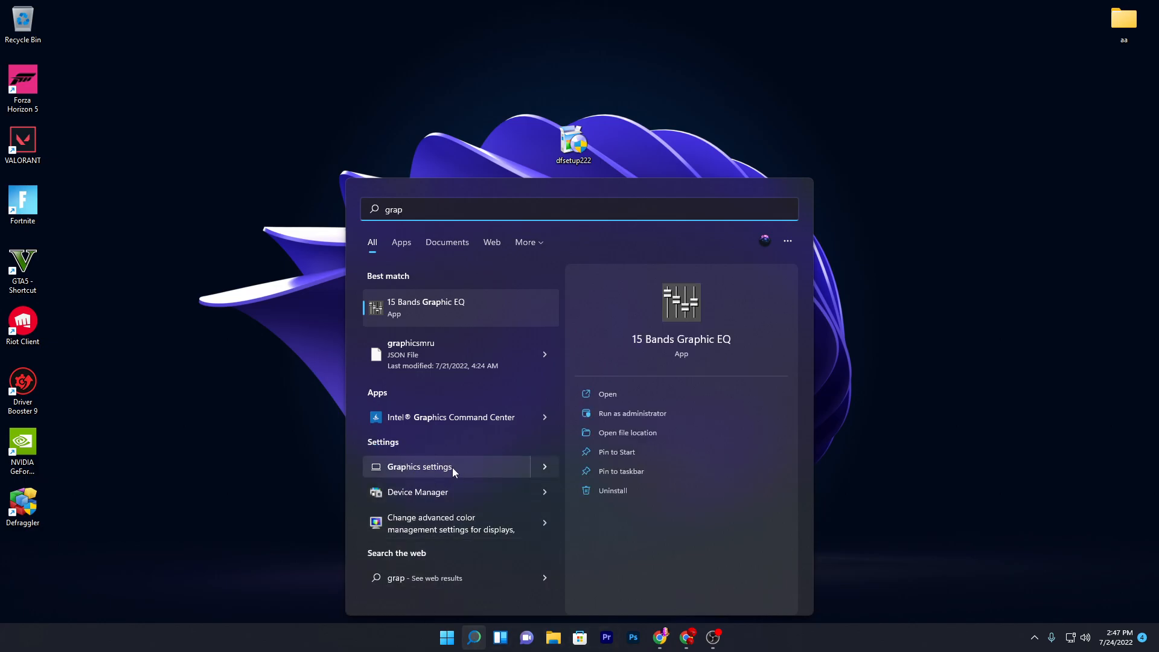
- In Graphics settings, filter the app list for 'fortnite'
{"action": "left_click", "coordinate": [419, 467]}
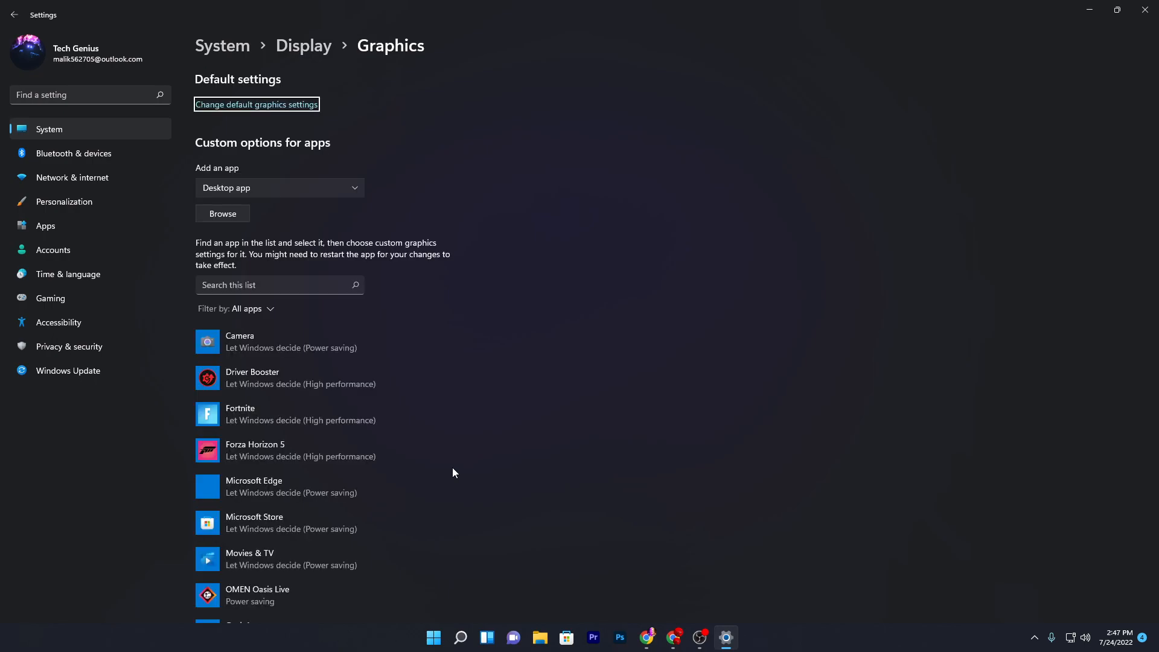
{"action": "scroll", "scroll_direction": "down", "scroll_amount": 3}
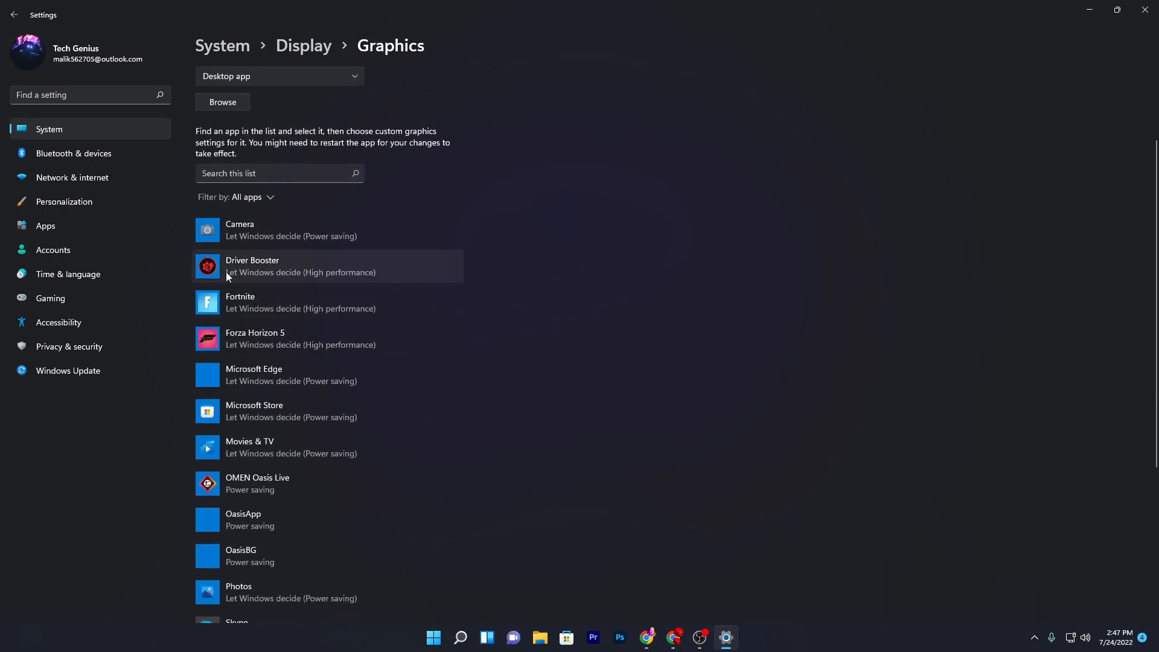
{"action": "left_click", "coordinate": [279, 174]}
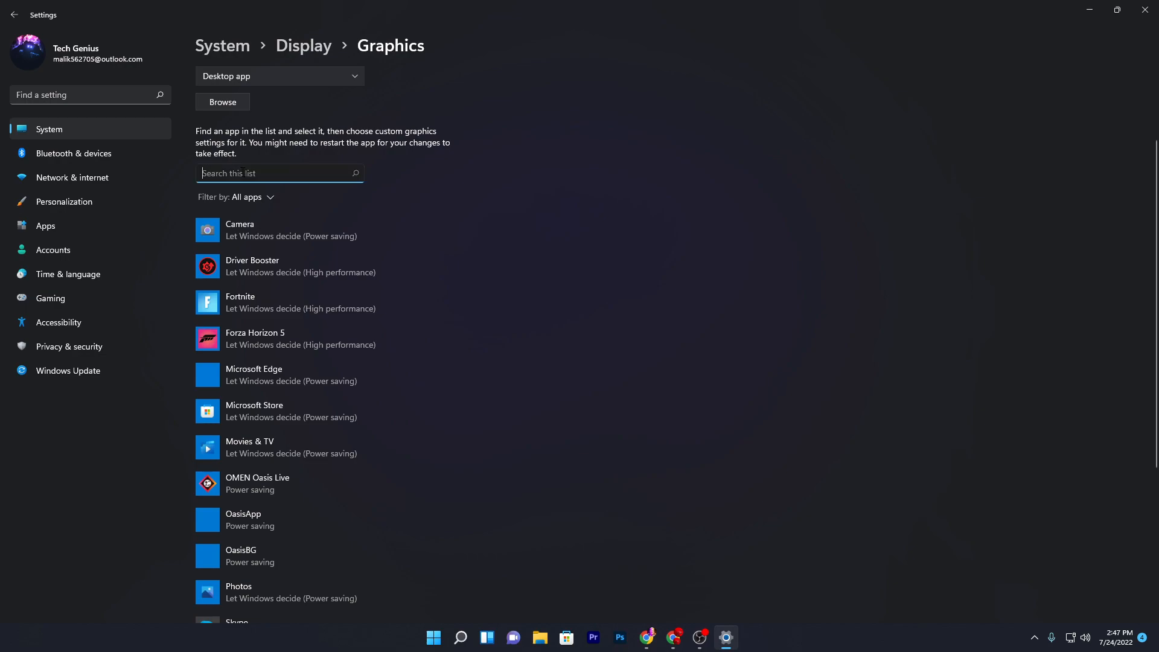
{"action": "type", "text": "fortnite"}
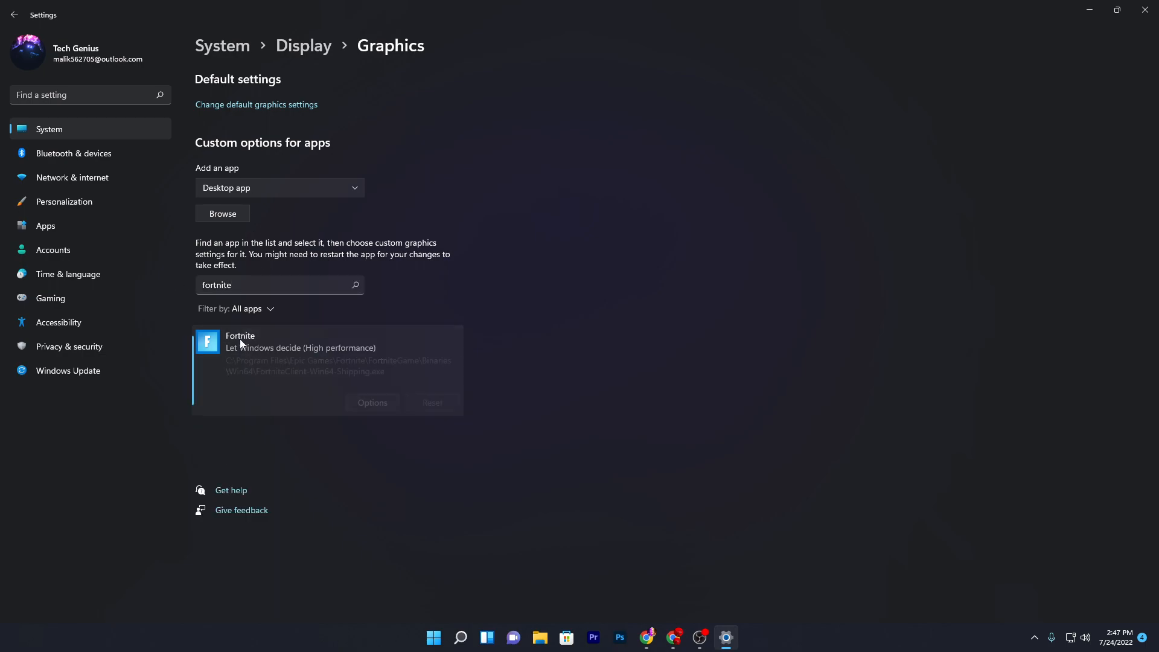
- Set Fortnite's graphics preference to High performance
{"action": "left_click", "coordinate": [372, 402]}
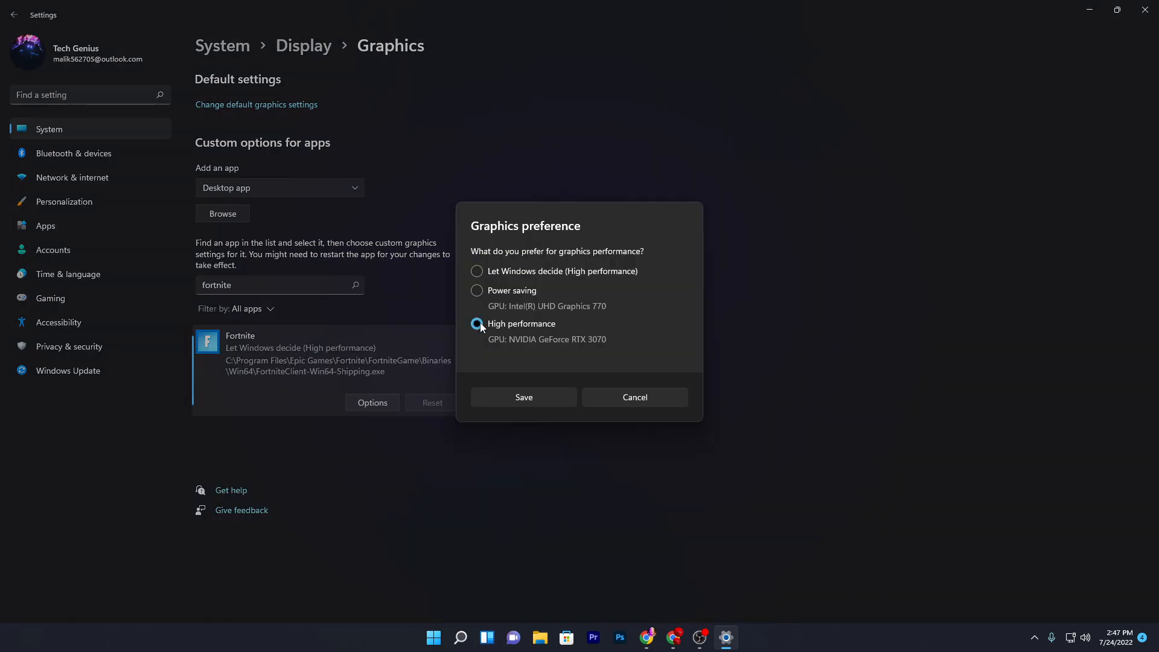
{"action": "left_click", "coordinate": [523, 397]}
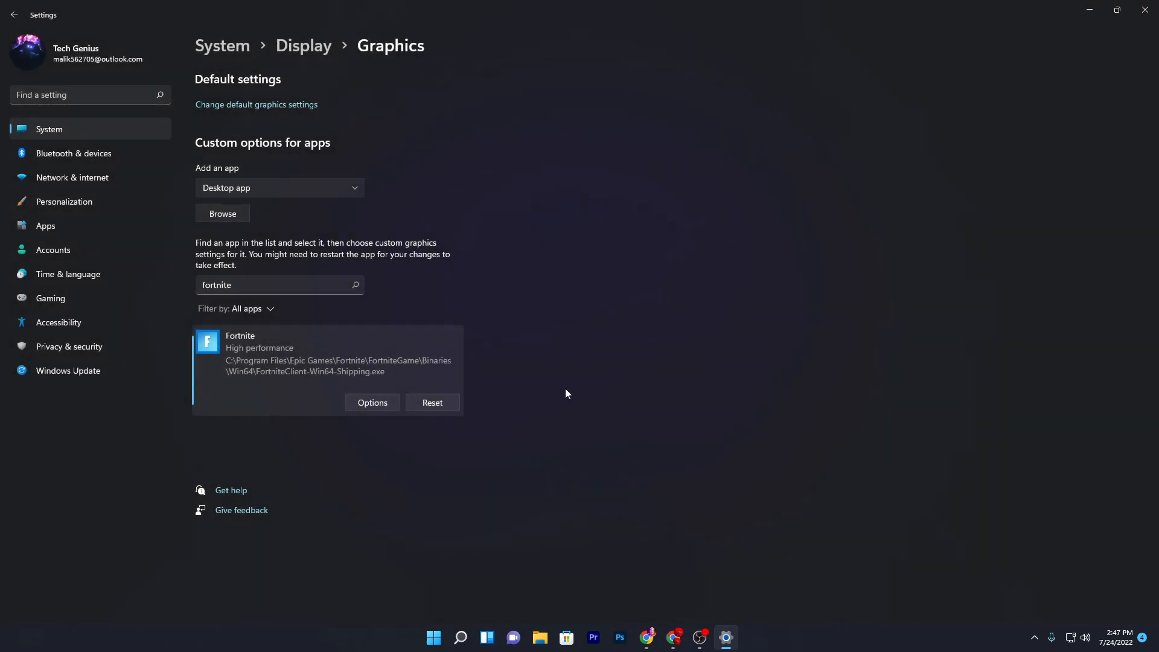